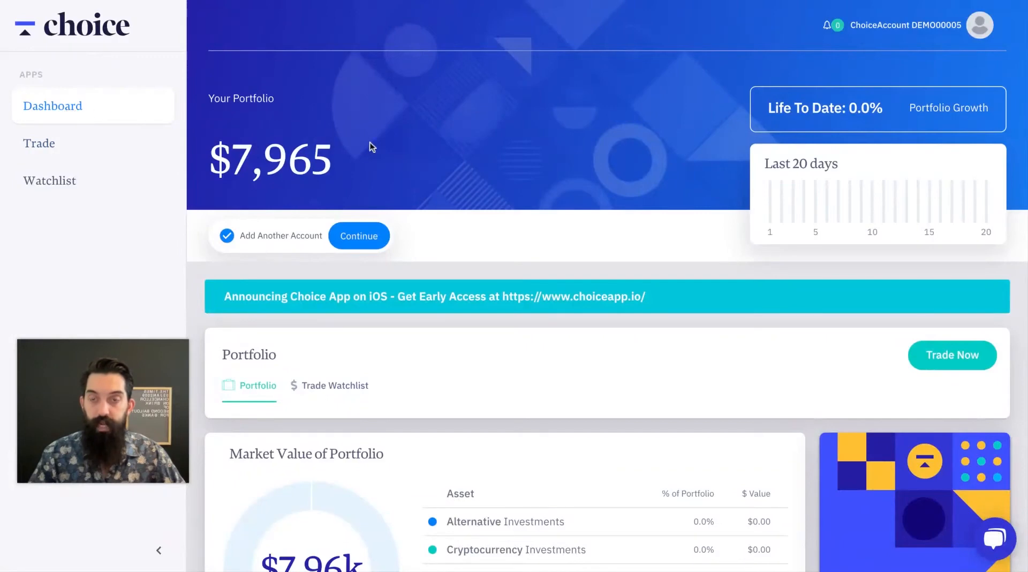
{"action": "mouse_move", "coordinate": [241, 172]}
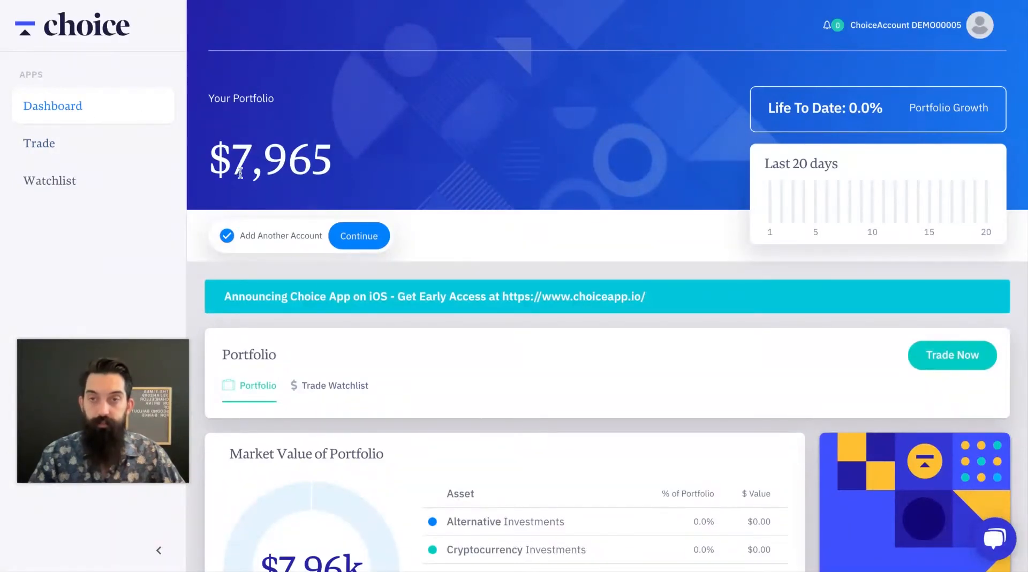
{"action": "mouse_move", "coordinate": [551, 362]}
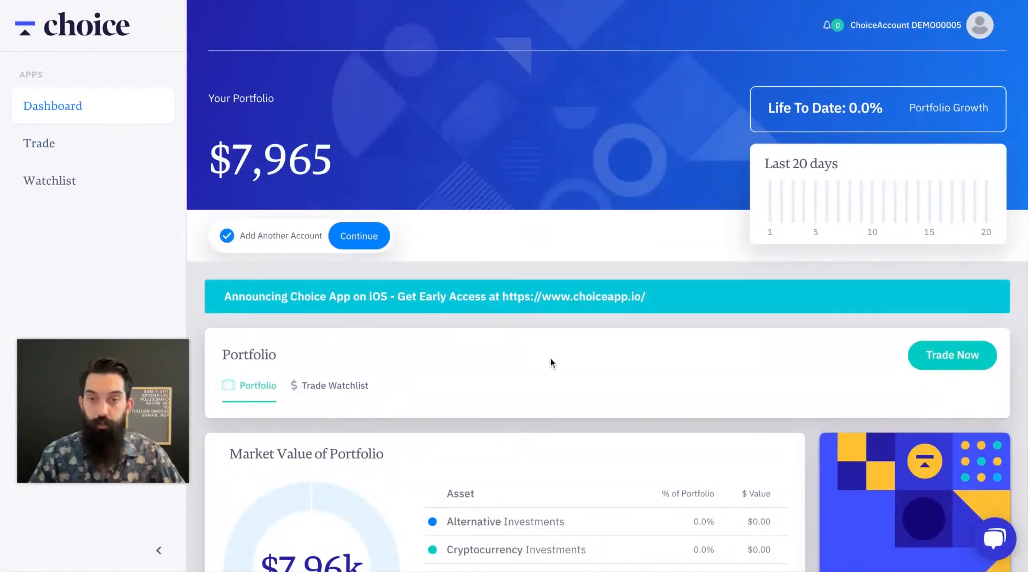
Go to the Trade page and open a Bitcoin buy order priced at $32,502.51
{"action": "scroll", "scroll_direction": "down", "scroll_amount": 3}
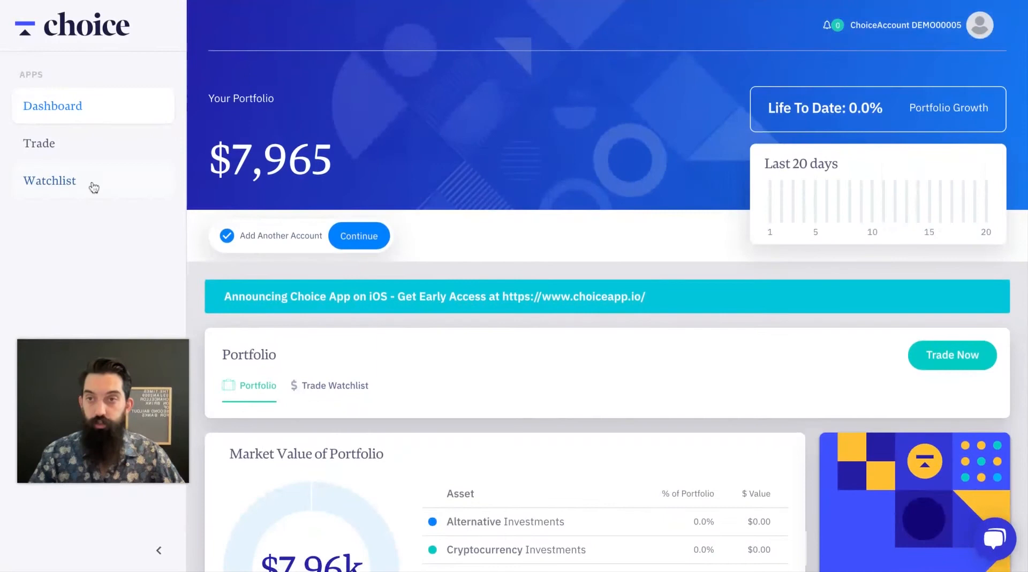
{"action": "left_click", "coordinate": [39, 143]}
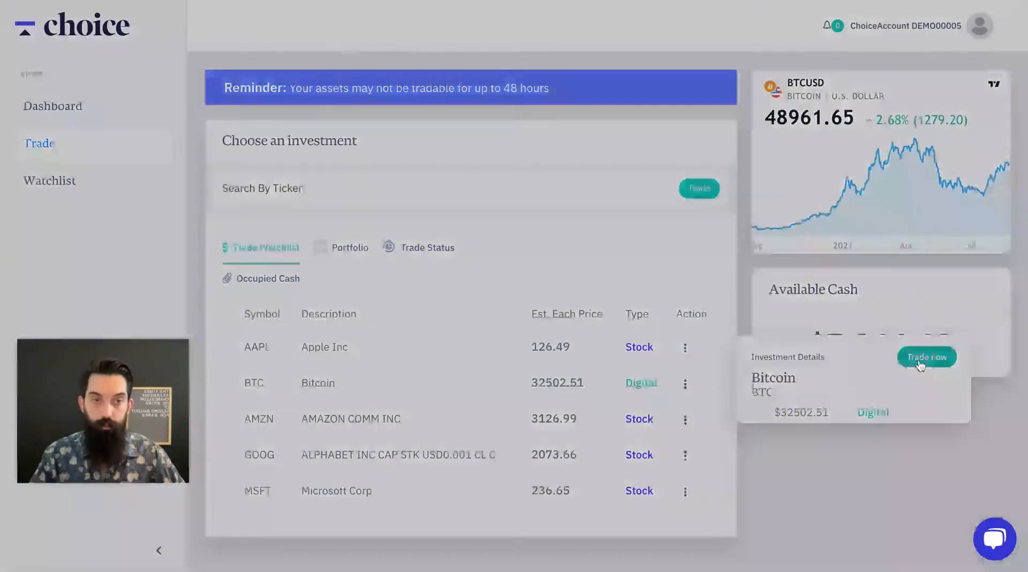
{"action": "left_click", "coordinate": [926, 357]}
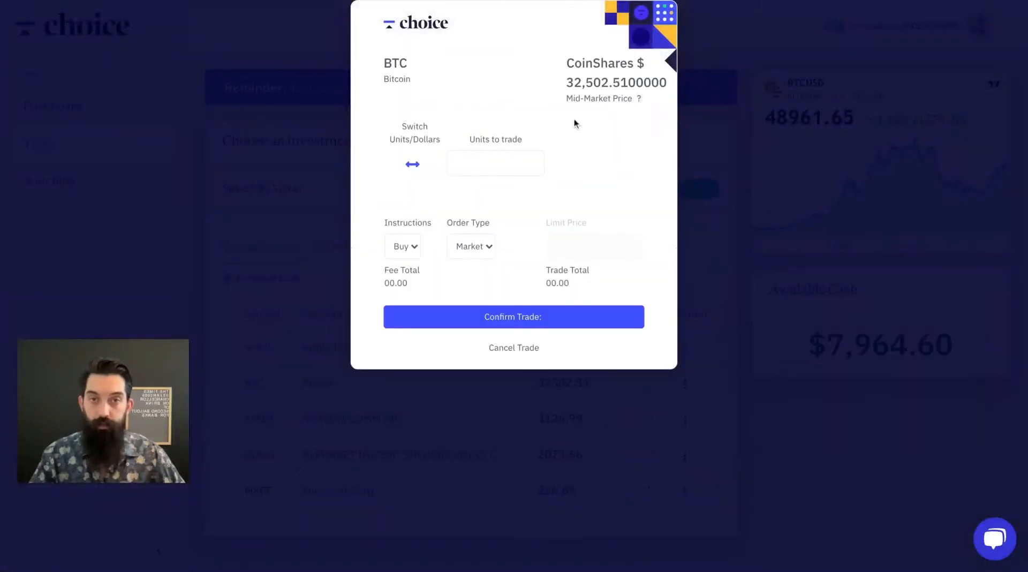
Enter 0.01 units, then switch to dollars and enter $100 for a $101 total
{"action": "left_click", "coordinate": [494, 163]}
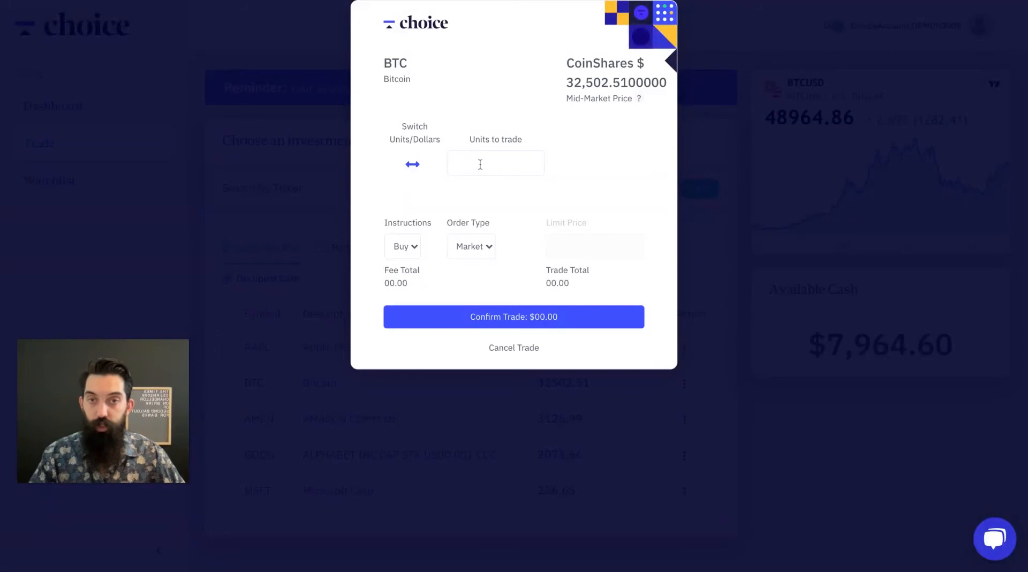
{"action": "type", "text": "0"}
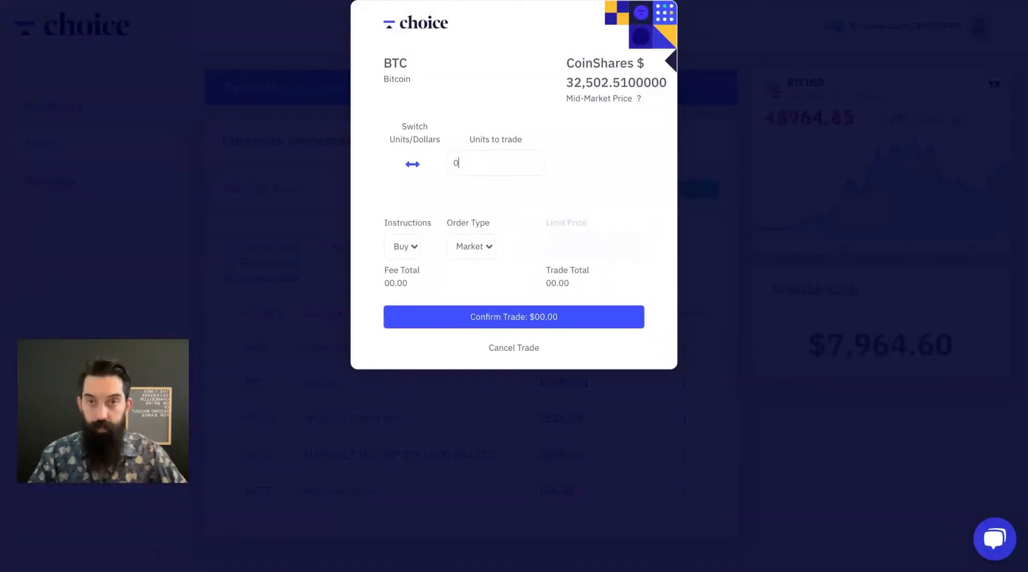
{"action": "type", "text": ".0"}
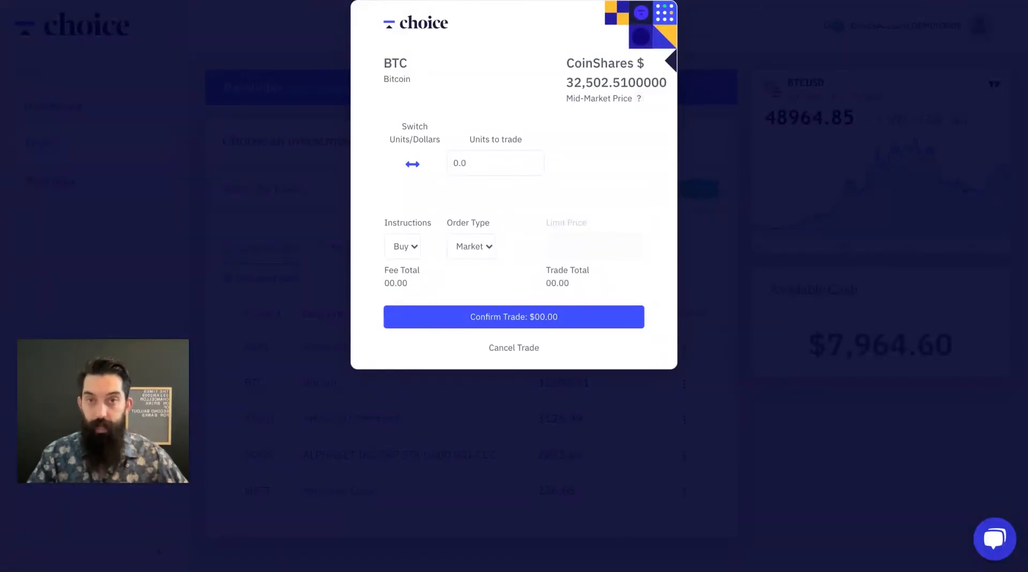
{"action": "type", "text": "0.01"}
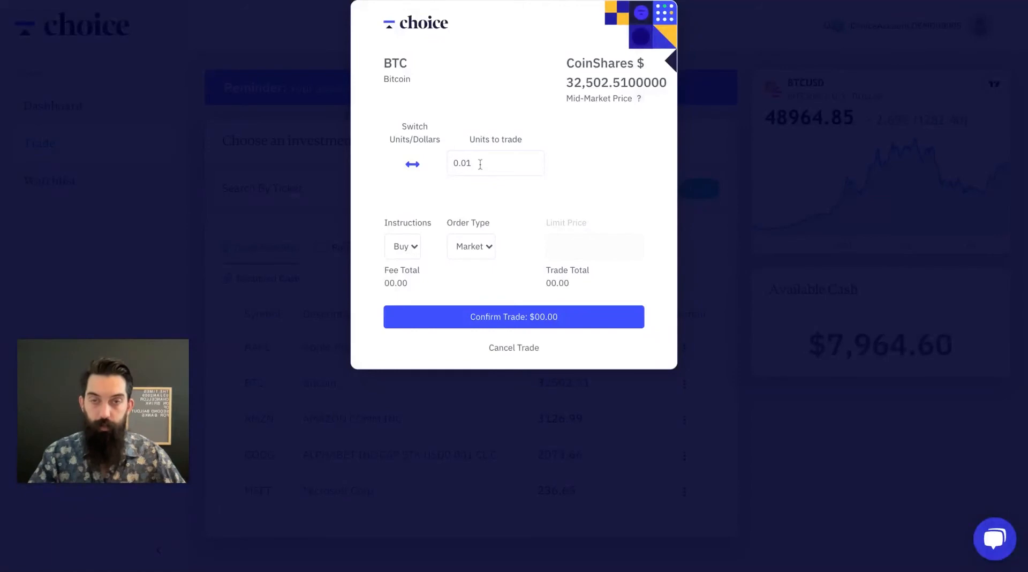
{"action": "mouse_move", "coordinate": [413, 164]}
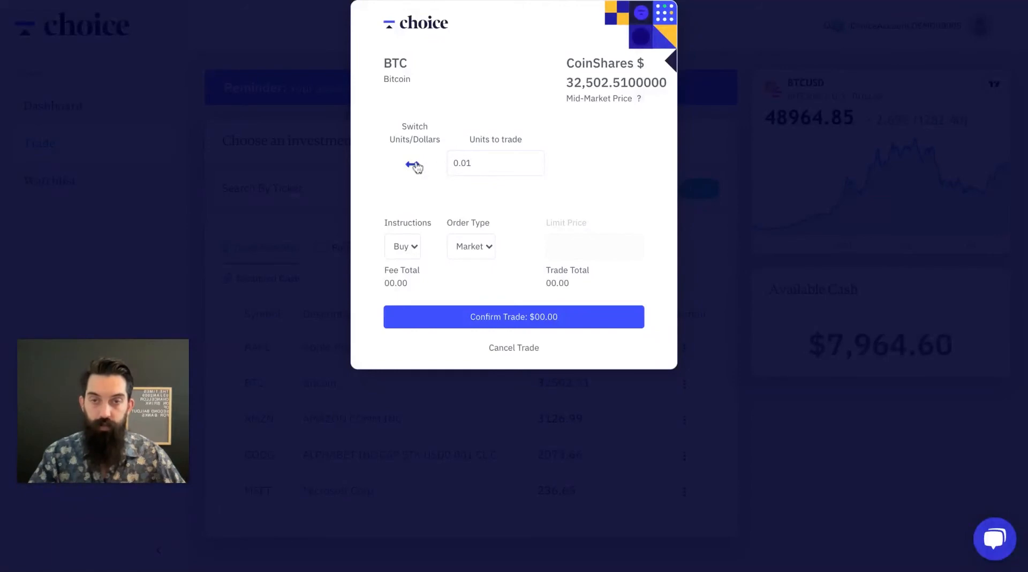
{"action": "left_click", "coordinate": [413, 163]}
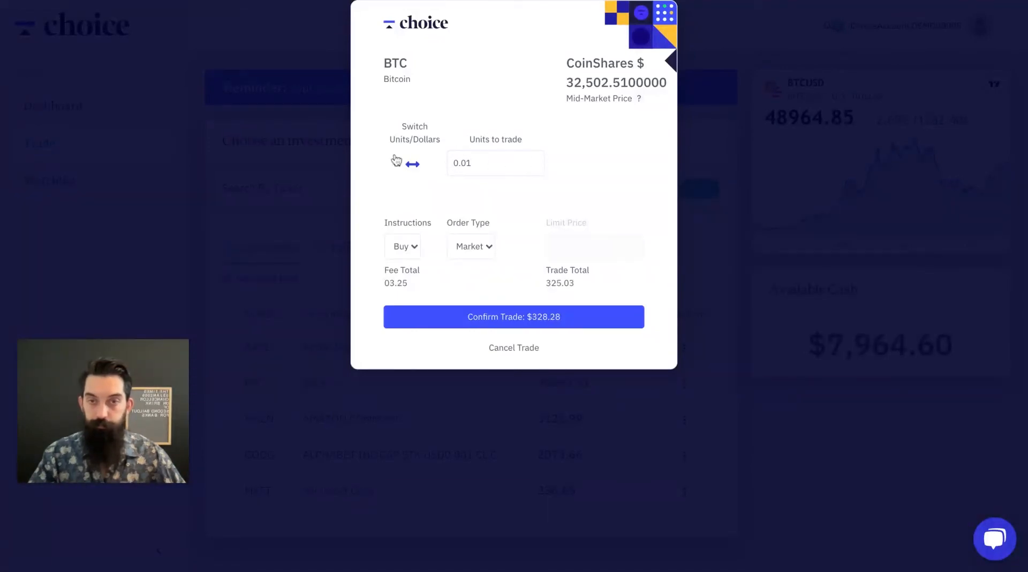
{"action": "left_click", "coordinate": [412, 163]}
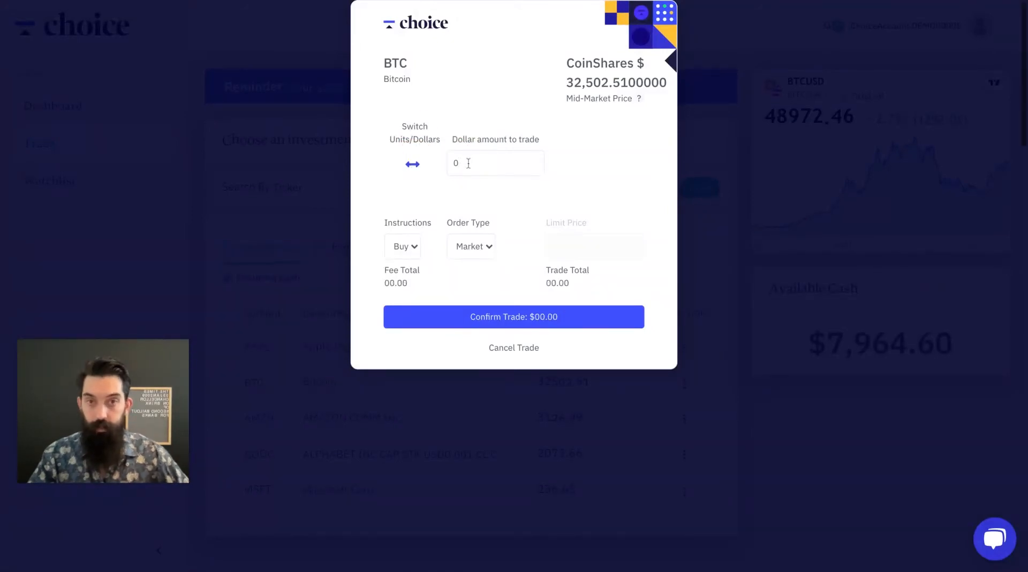
{"action": "type", "text": "100"}
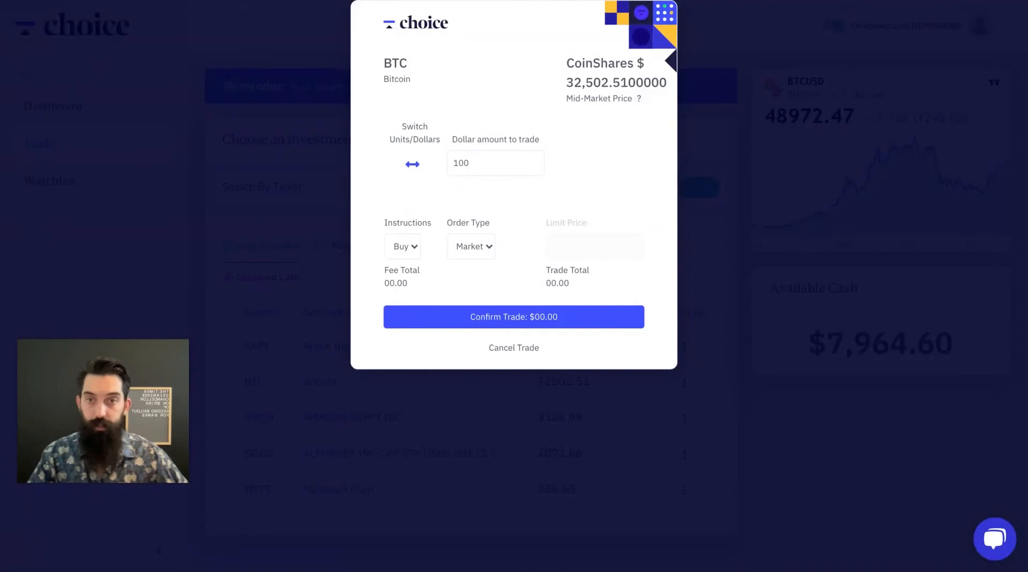
{"action": "left_click", "coordinate": [495, 163]}
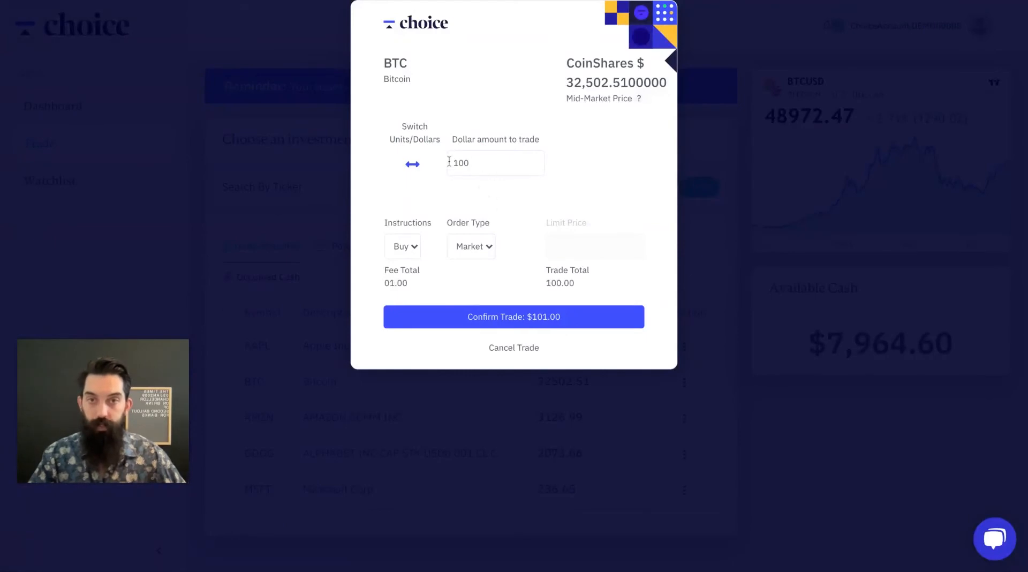
Switch back to units, enter 0.01 BTC and confirm the $328.28 market buy
{"action": "left_click", "coordinate": [412, 163]}
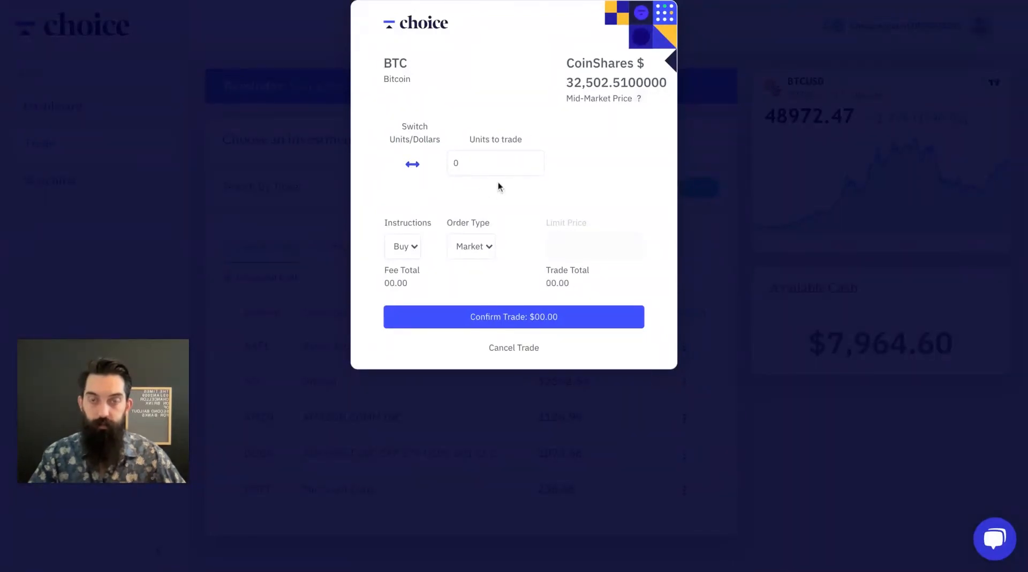
{"action": "left_click", "coordinate": [494, 163]}
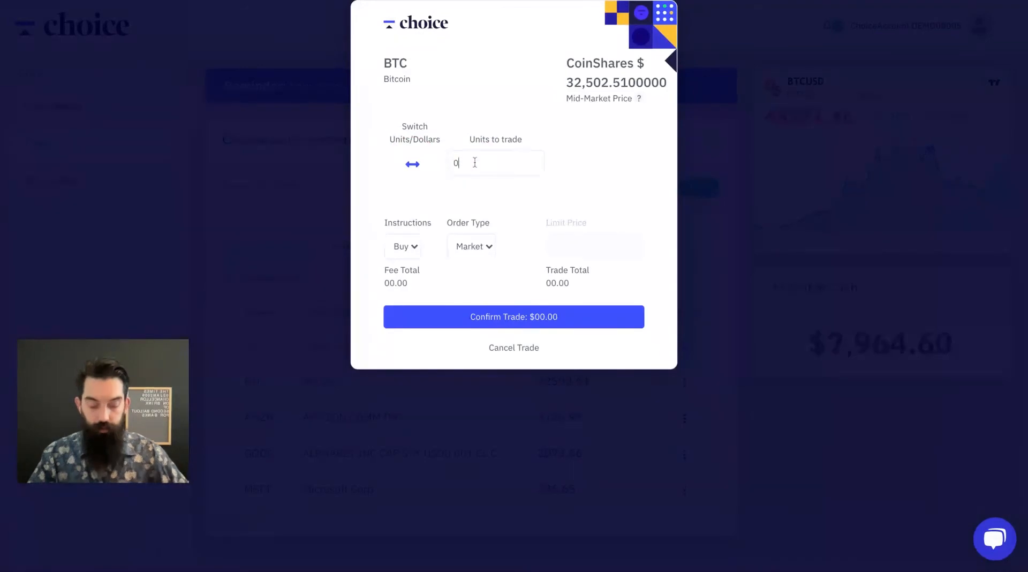
{"action": "type", "text": ".01"}
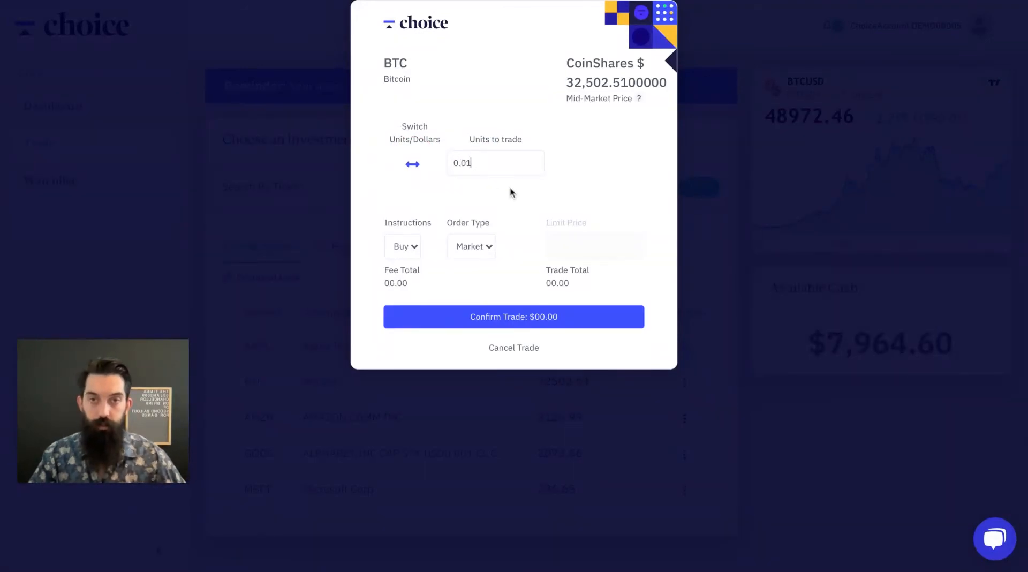
{"action": "mouse_move", "coordinate": [487, 254]}
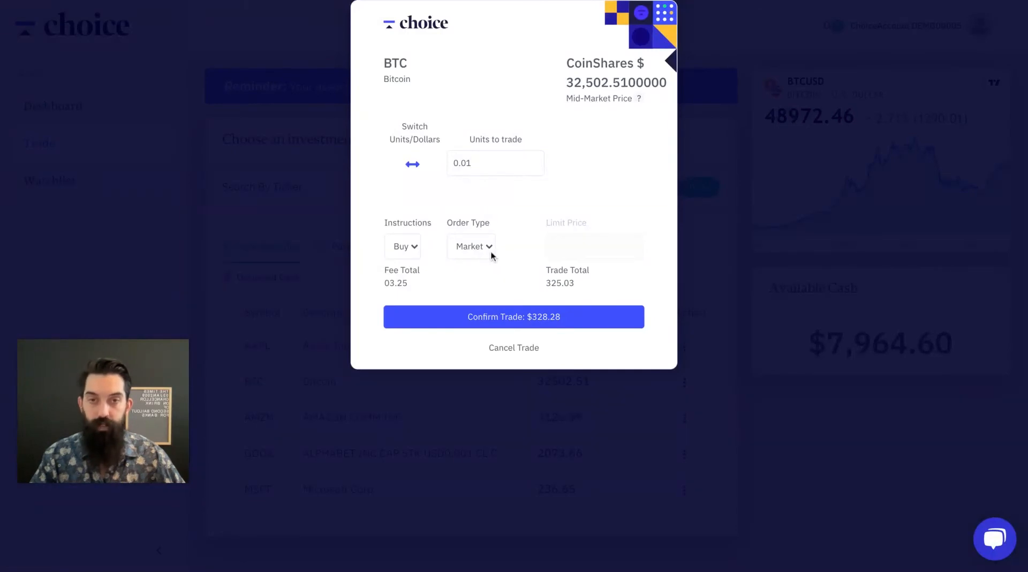
{"action": "mouse_move", "coordinate": [517, 247]}
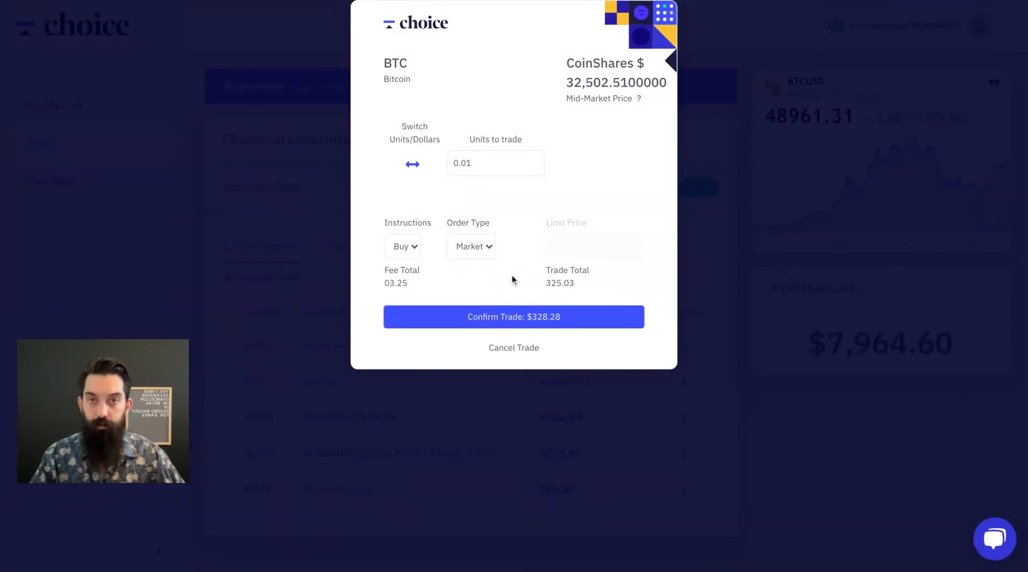
{"action": "left_click", "coordinate": [513, 316]}
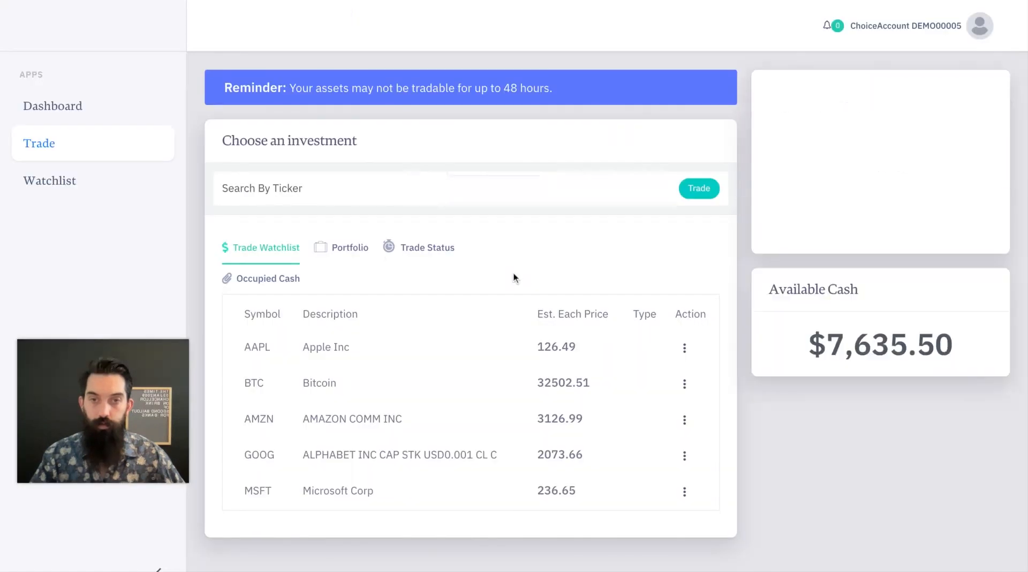
{"action": "left_click", "coordinate": [698, 188]}
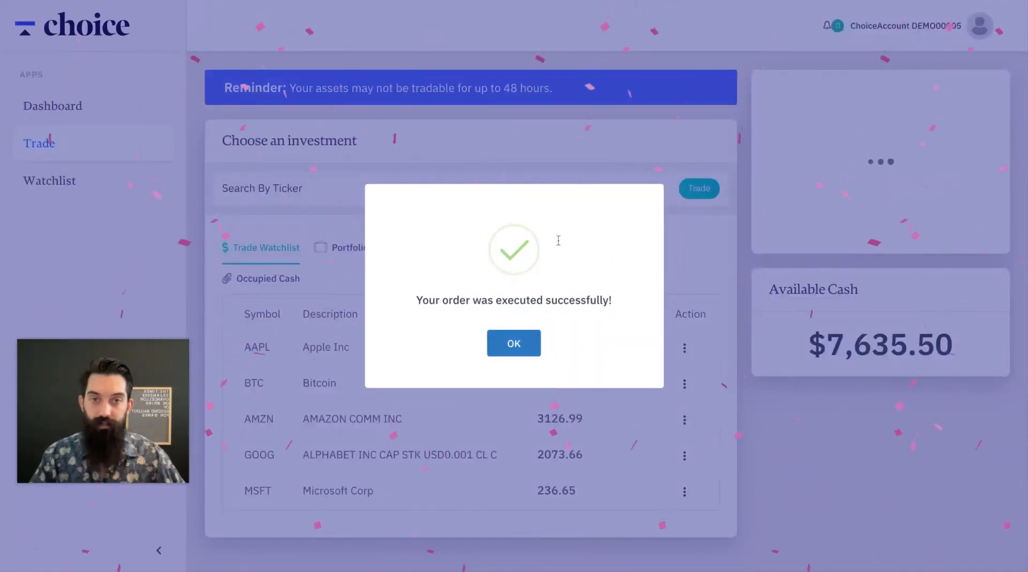